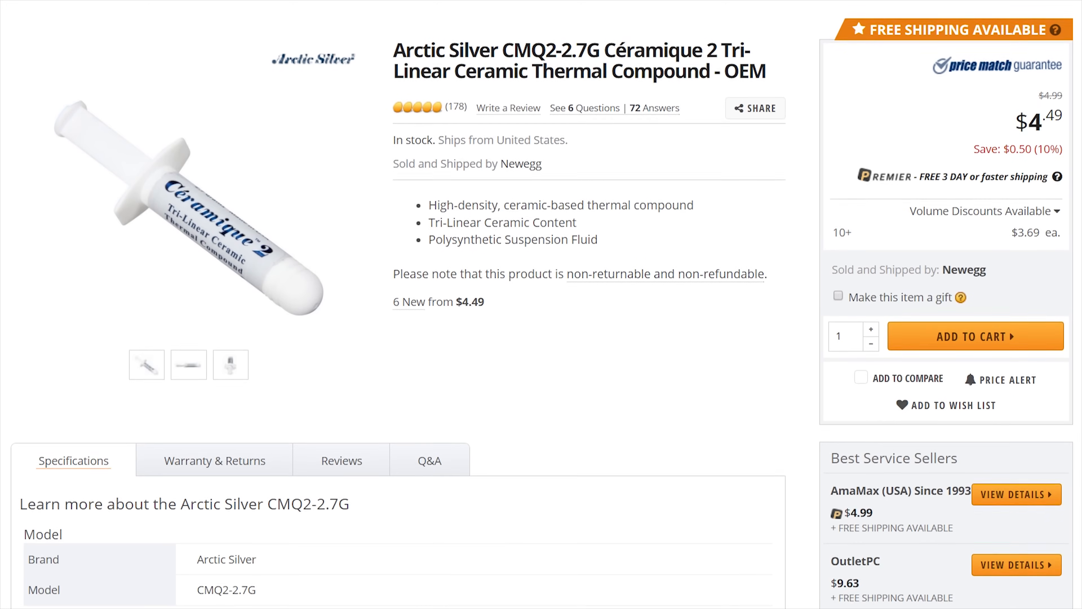
scroll(down, 3)
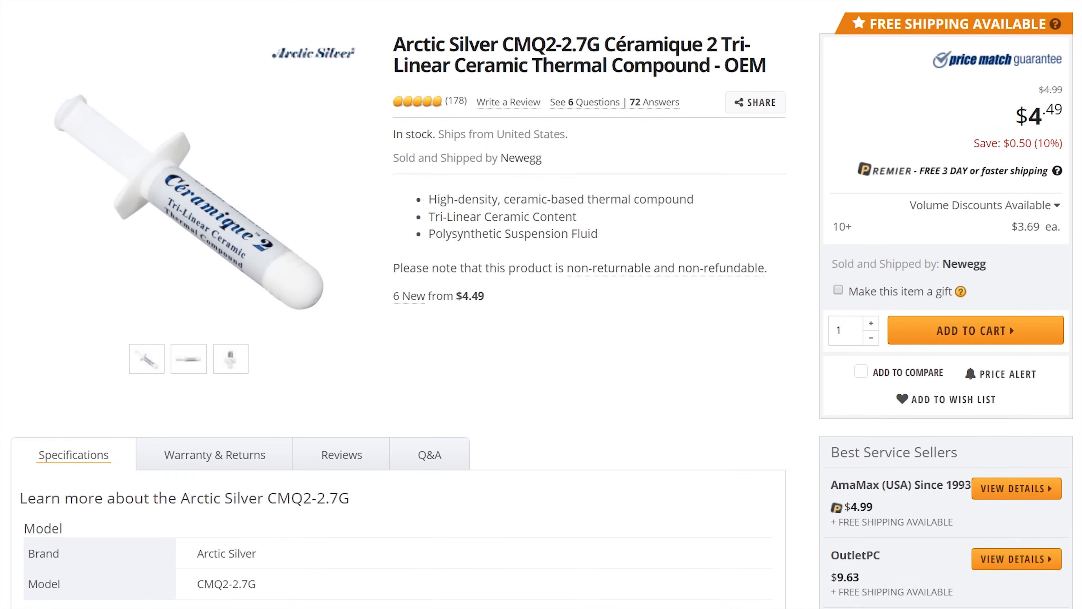